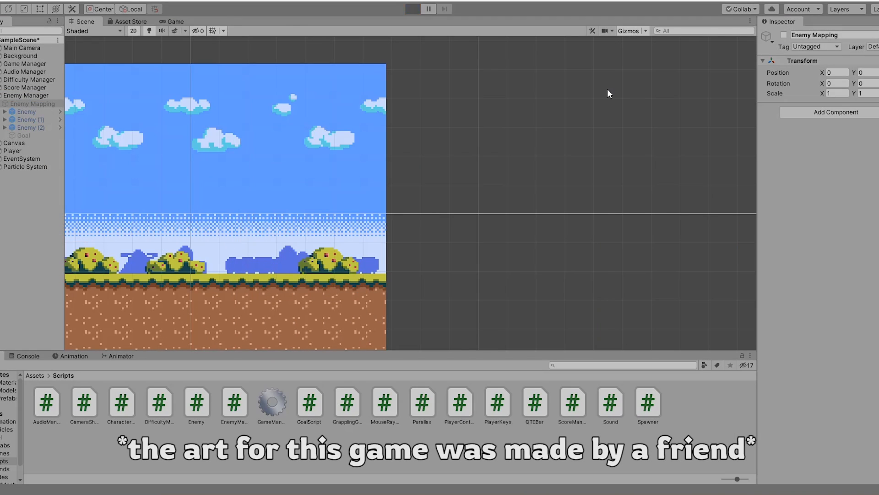
Switch to the server/client projects and start Play so the GameClient window runs
left_click(413, 9)
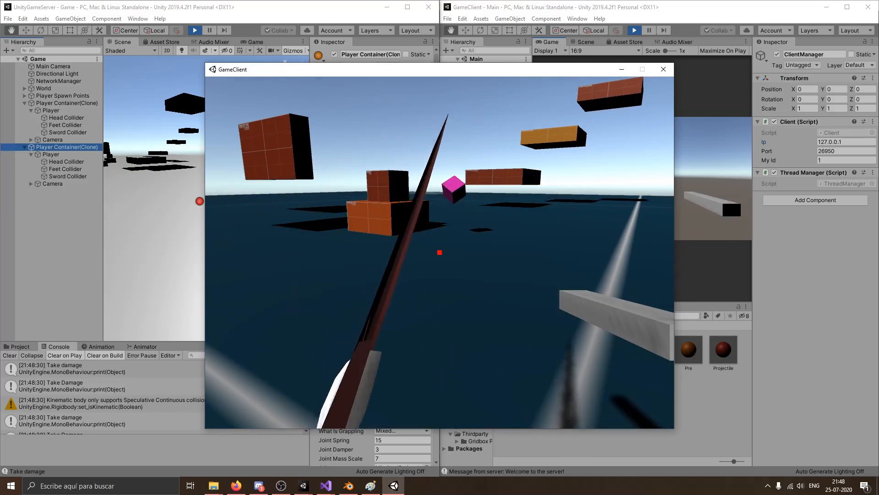
left_click(304, 485)
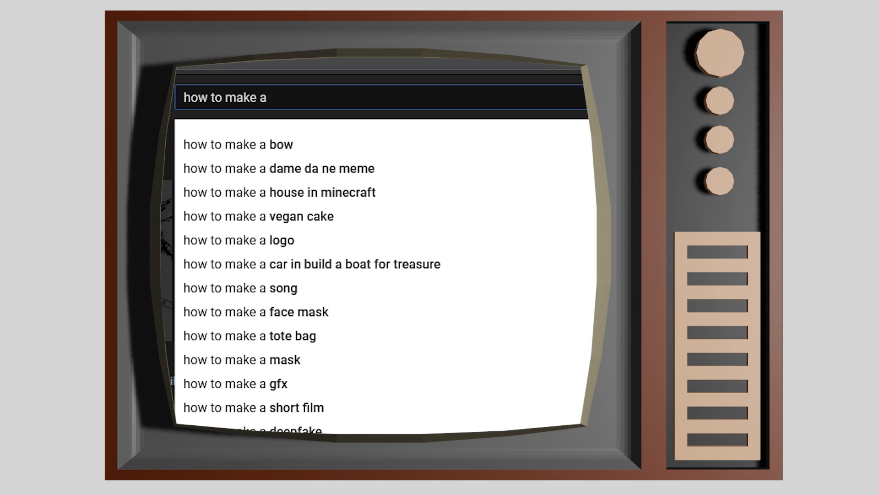
Search YouTube for 'multipla' and pick a Unity multiplayer tutorial result
type("multipla")
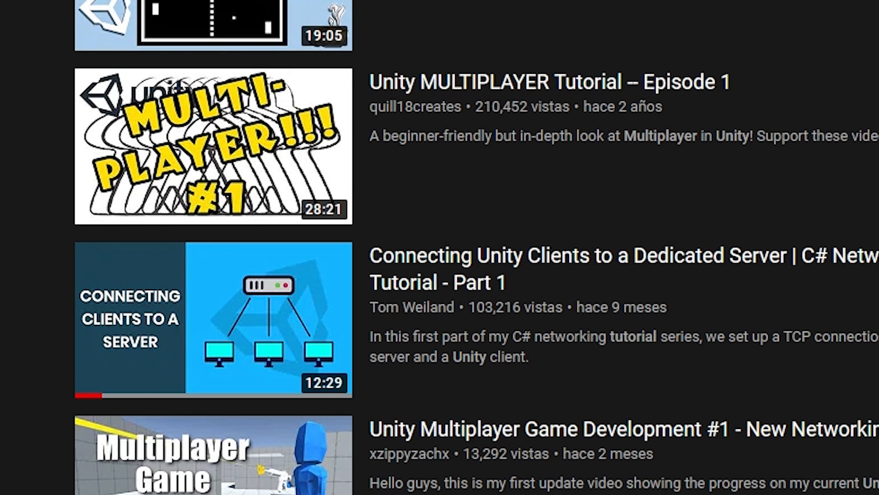
left_click(212, 321)
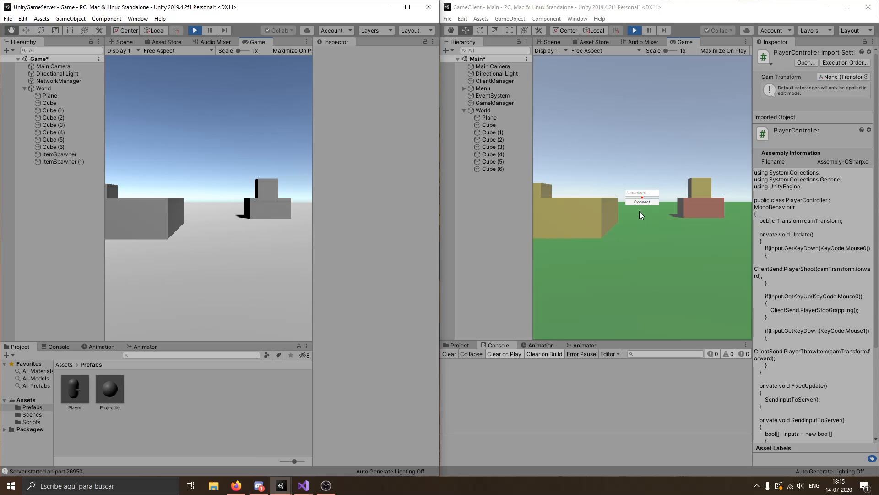
Connect the client Game view to the running server
left_click(642, 201)
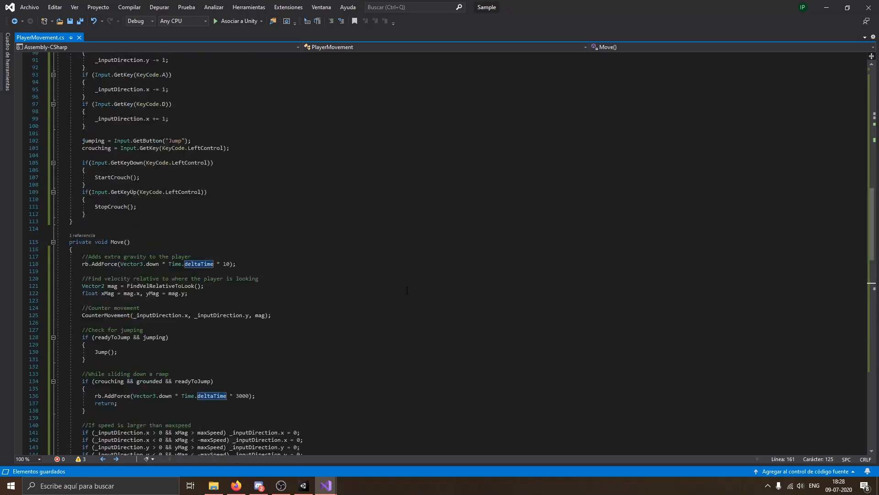
Add ServerSend.PlayerGrounded(this); to the server Player script's GetPlayerInputs
left_click(303, 485)
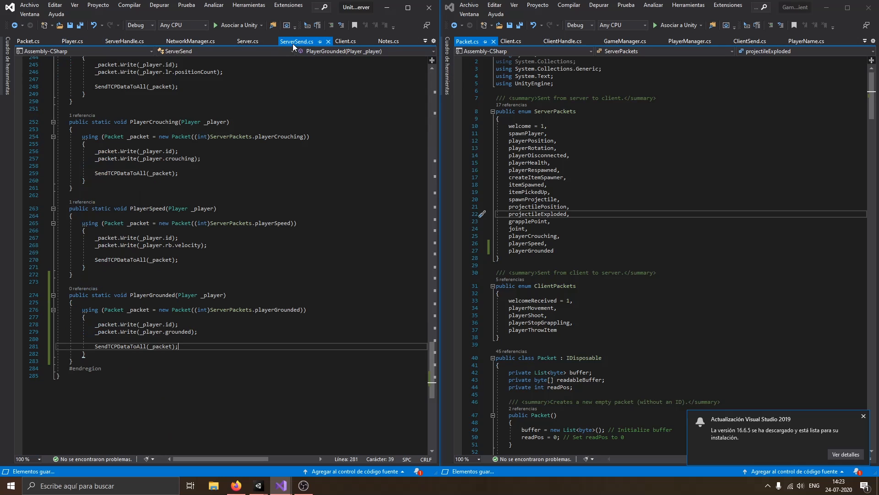
left_click(58, 41)
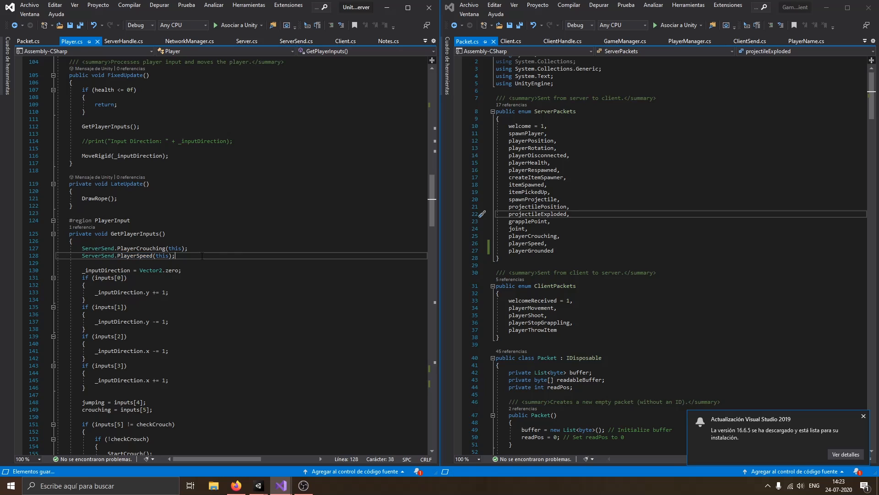
type("ServerSend.PlayerGrounded(this);")
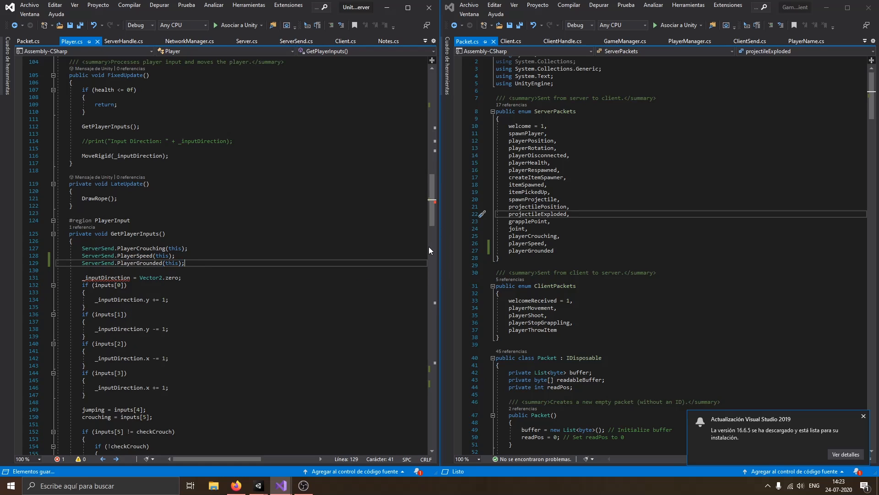
Start a new public method in the client's ClientHandle script
left_click(562, 41)
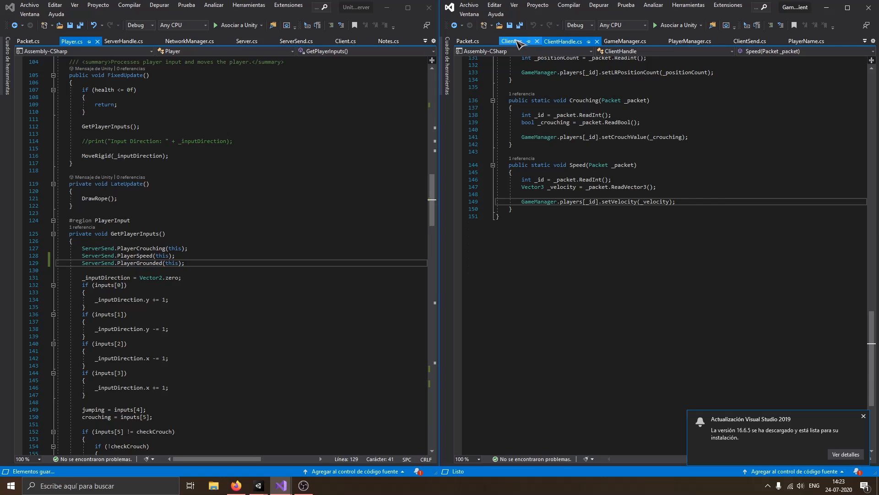
type("publ")
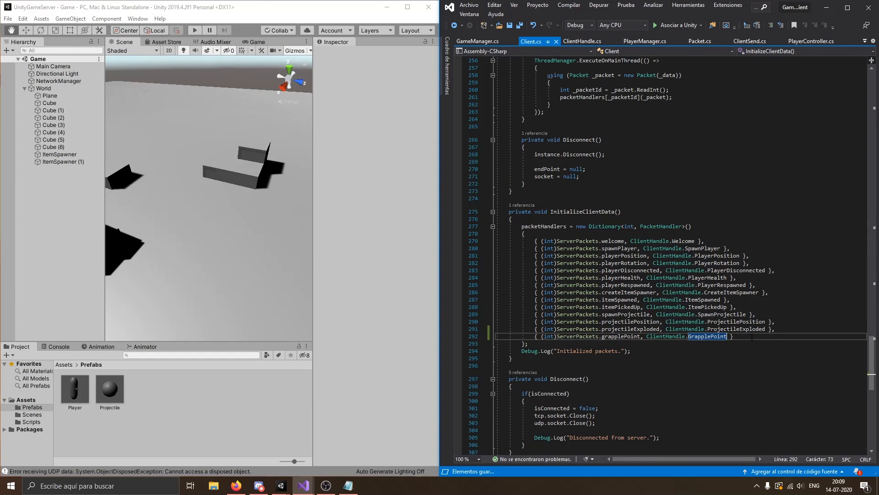
Add { (int)ServerPackets.joint, ClientHandle.Joint } after the grapplePoint packet entry
type("{ (int)ServerPackets.joint, ClientHandle.Joint }")
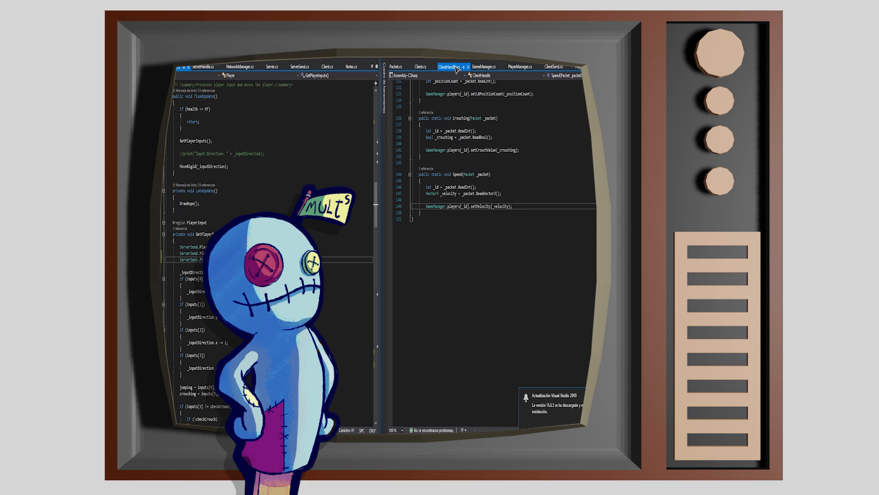
View Client.cs InitializeClientData with the playerCrouching and playerSpeed handler entries
left_click(420, 66)
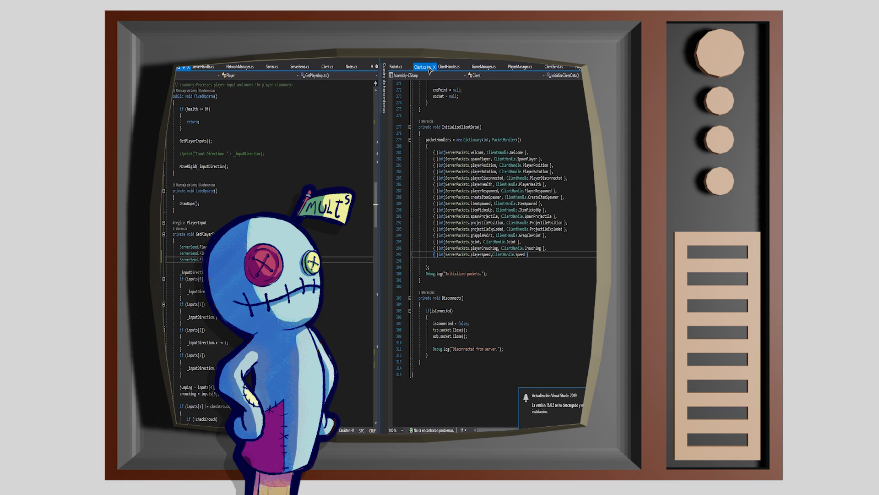
left_click(450, 66)
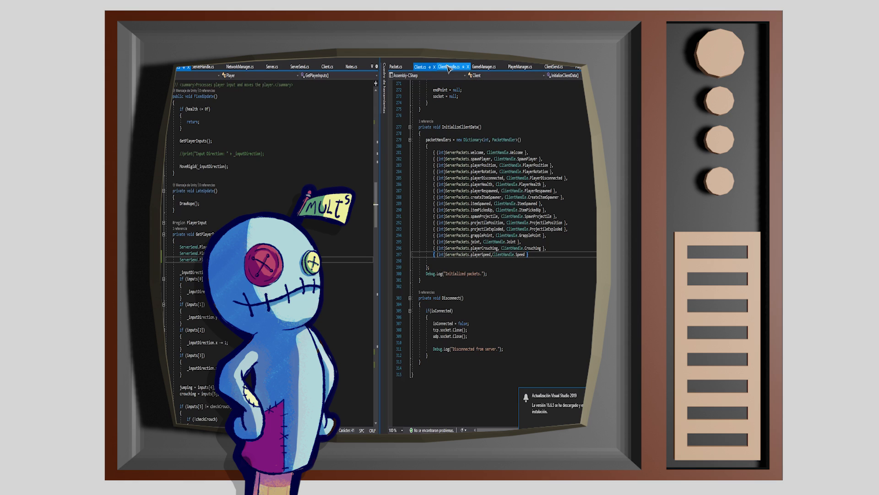
scroll("down", 3)
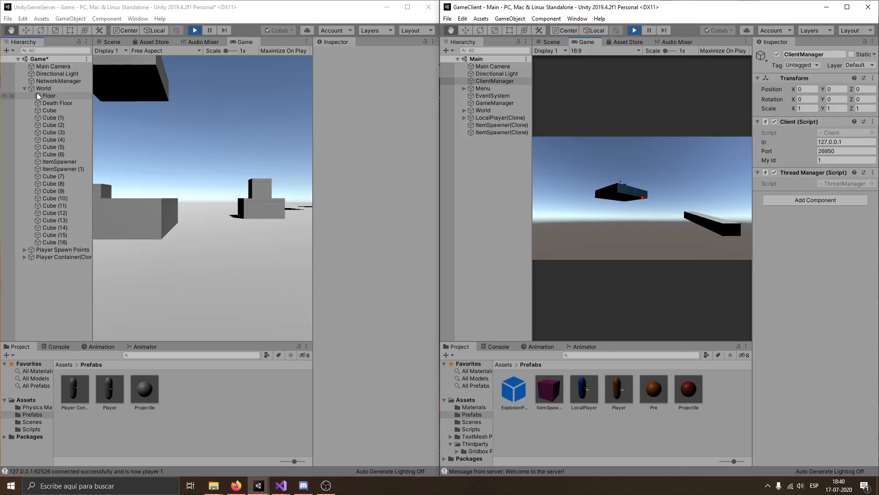
Inspect the Floor object's Transform and Box Collider, then the first Cube under World
left_click(49, 96)
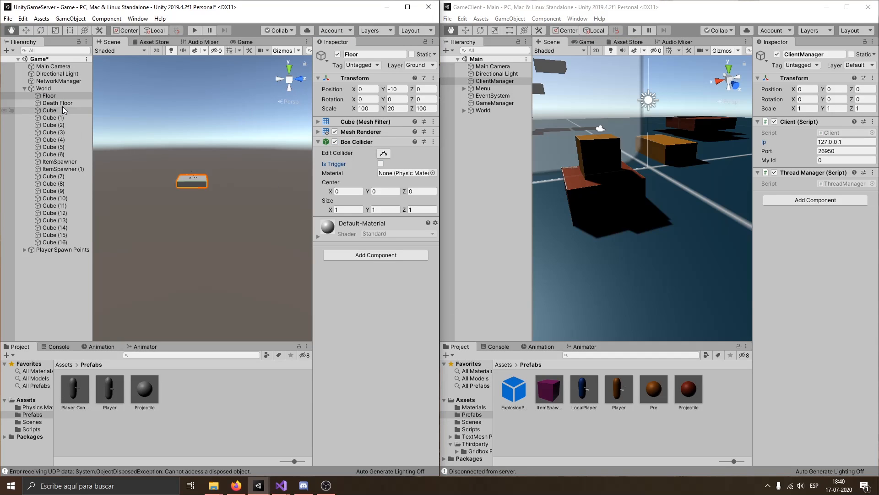
left_click(195, 30)
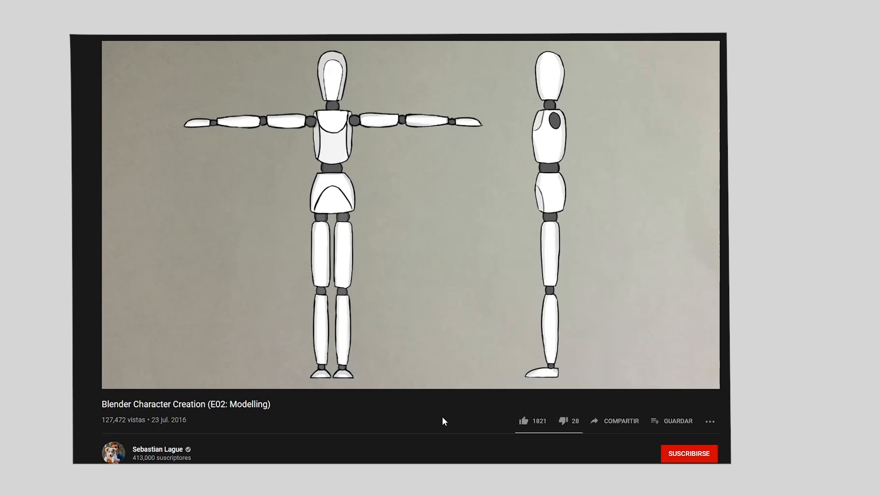
mouse_move(394, 431)
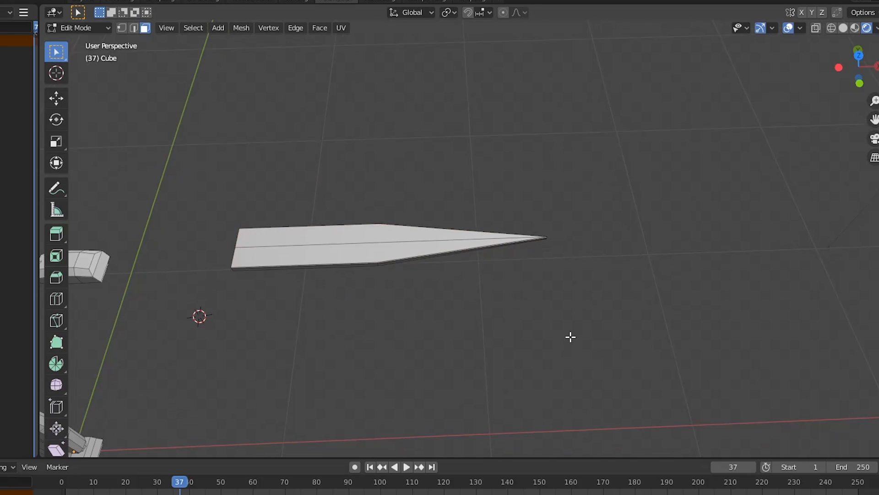
Scale the blade mesh and orbit to check it against the knight's body
key("s")
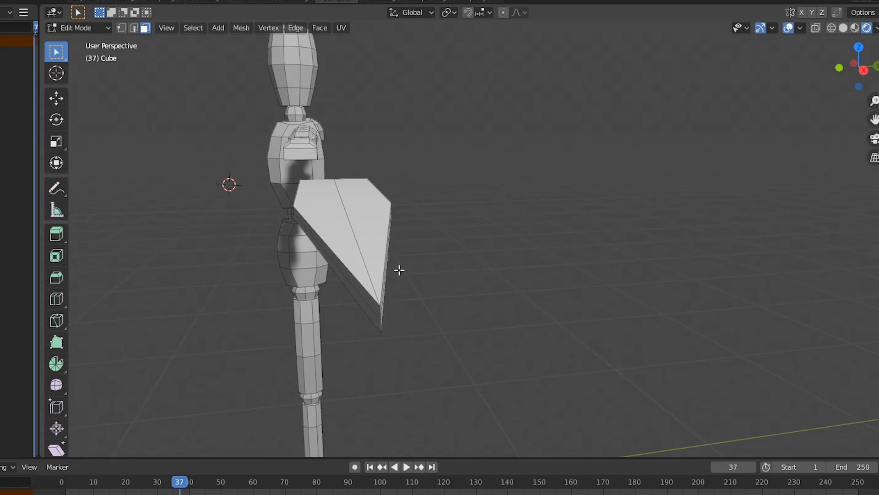
left_click_drag(399, 270, 321, 310)
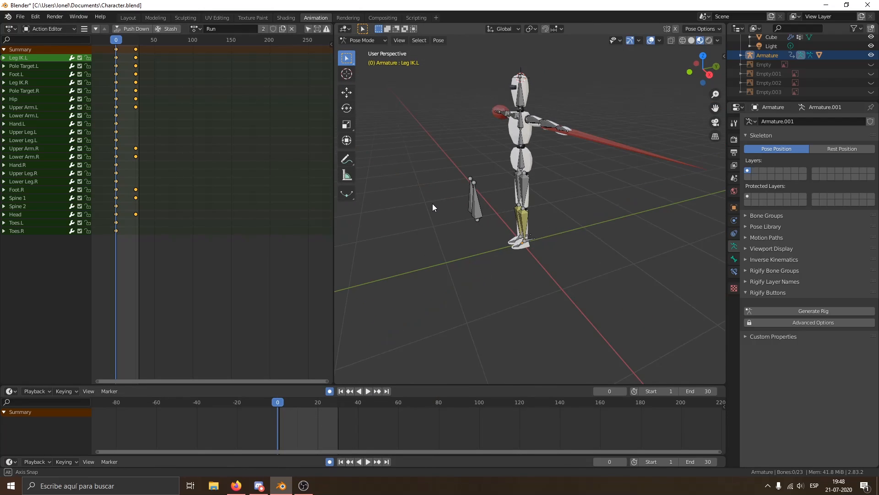
Show the Armature's Run action keyframes in the Action Editor
left_click(368, 390)
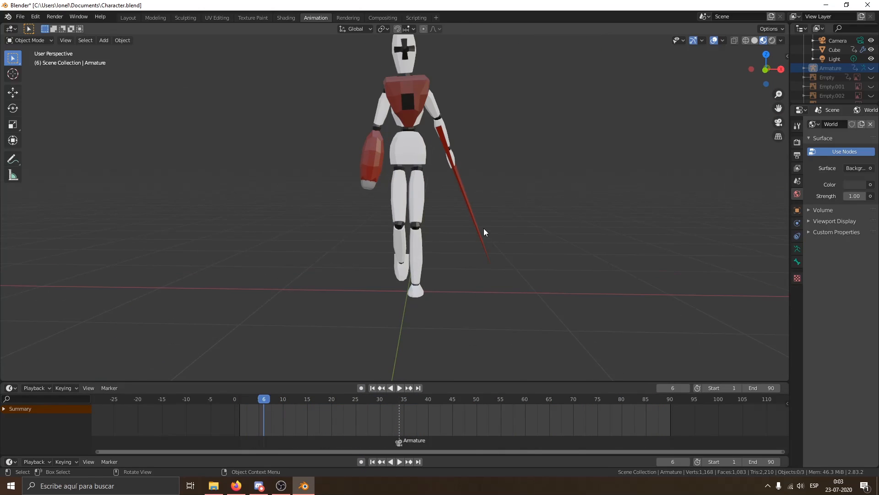
left_click_drag(484, 232, 448, 161)
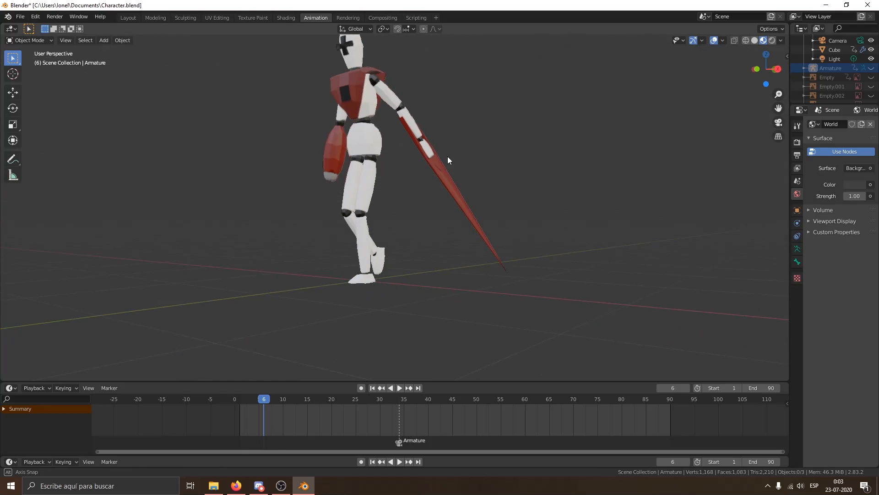
left_click_drag(448, 161, 516, 211)
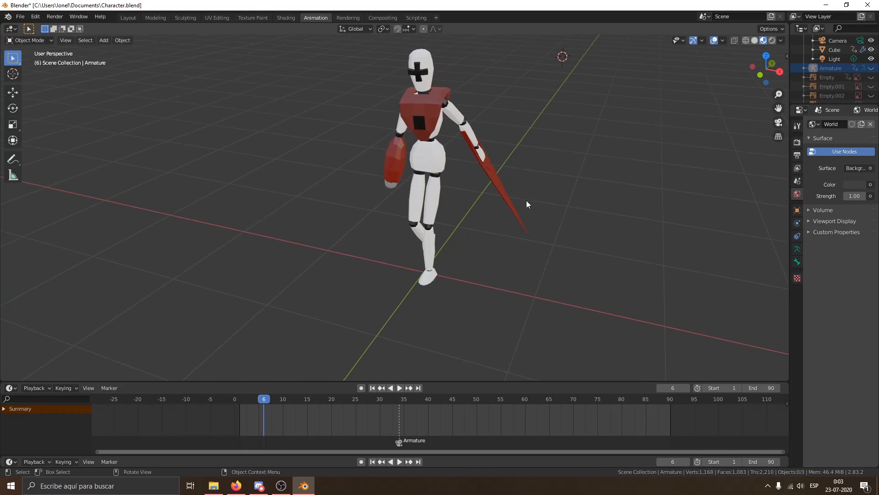
left_click_drag(528, 205, 507, 186)
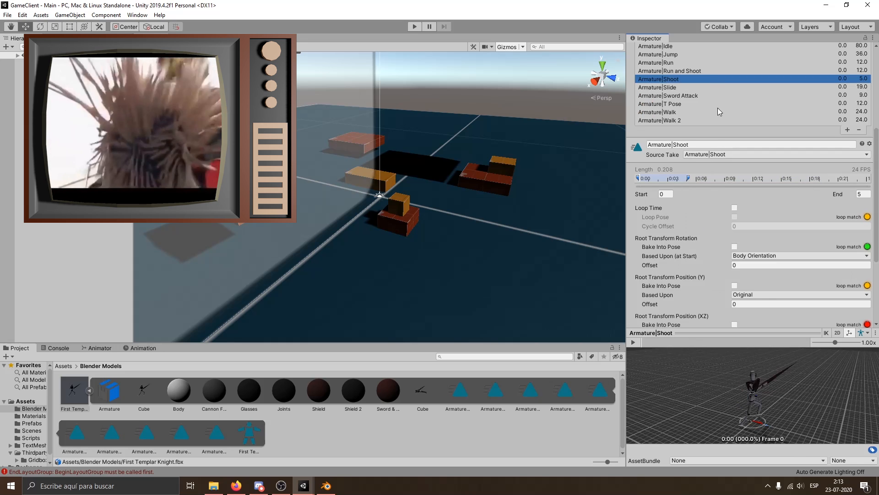
Preview the Sword Attack and Walk clips of the imported knight model
left_click(667, 95)
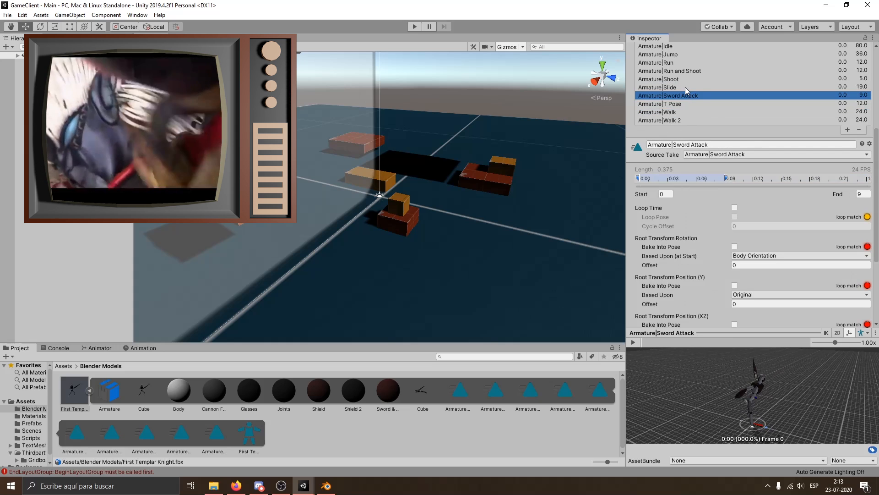
left_click(670, 112)
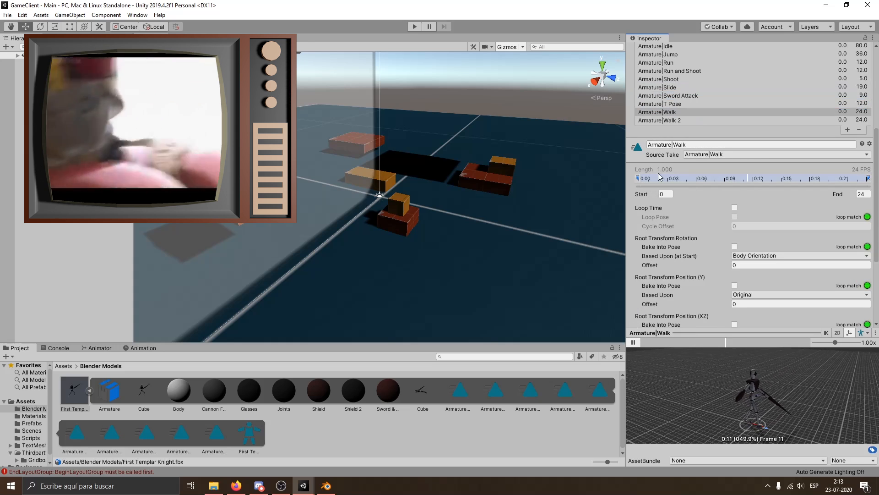
left_click(670, 120)
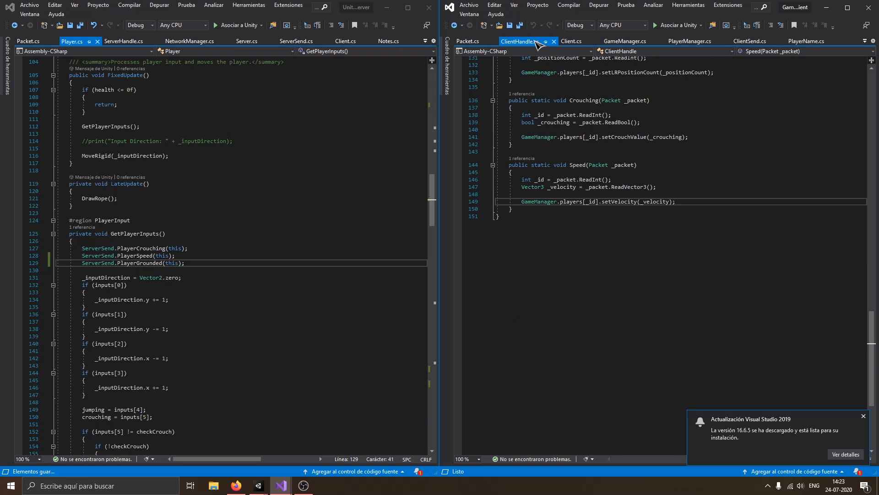
Add the setter code with animator.SetBool("Crouching", isCrouching) and the Grounded setter in PlayerManager.cs
type("publis")
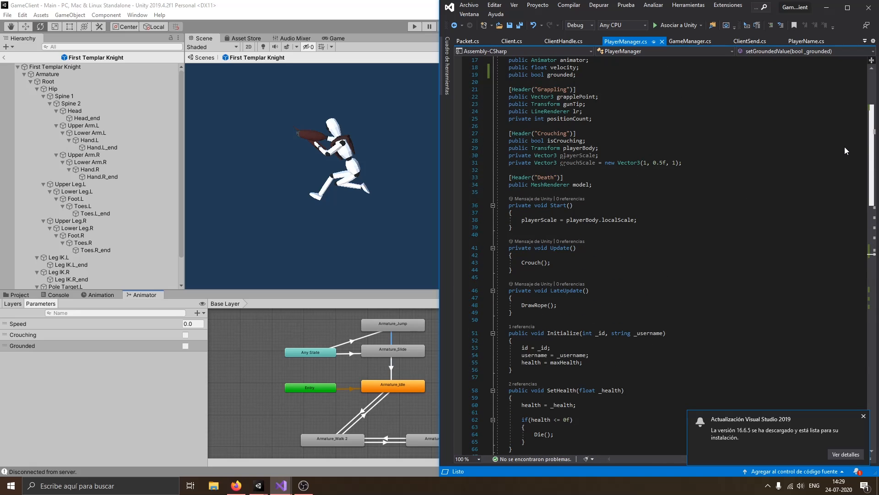
scroll("down", 3)
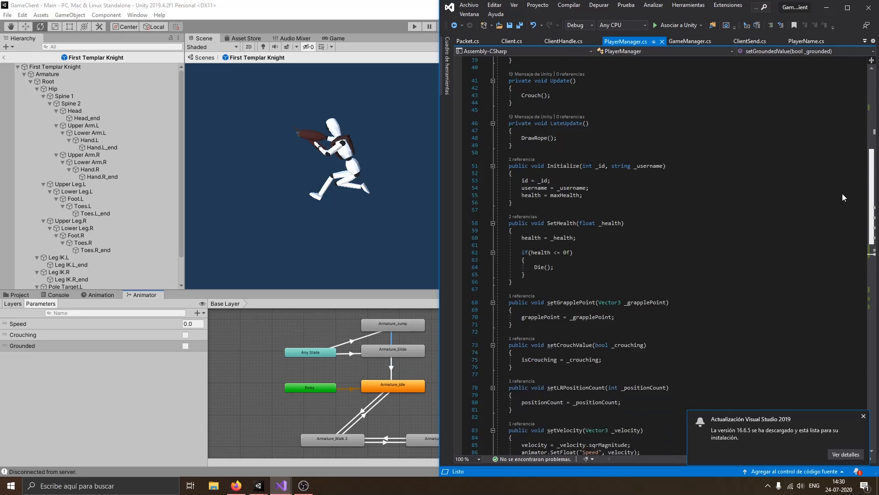
scroll("down", 3)
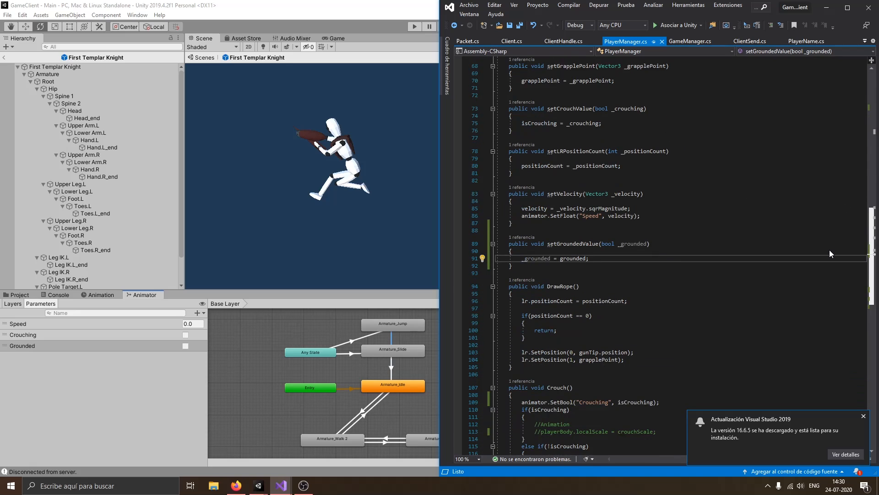
scroll("down", 3)
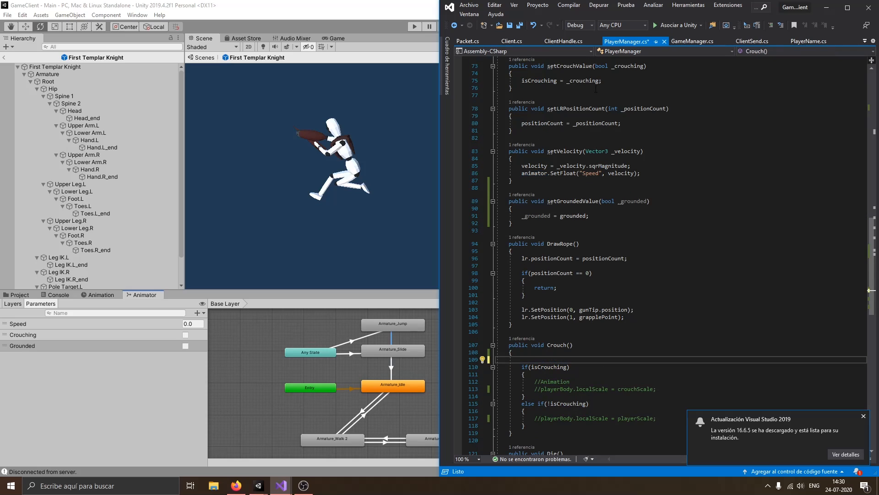
type("animator.SetBool(\"Crouching\", isCrouching);")
type("animator.SetBool(\"Grounded\", ")
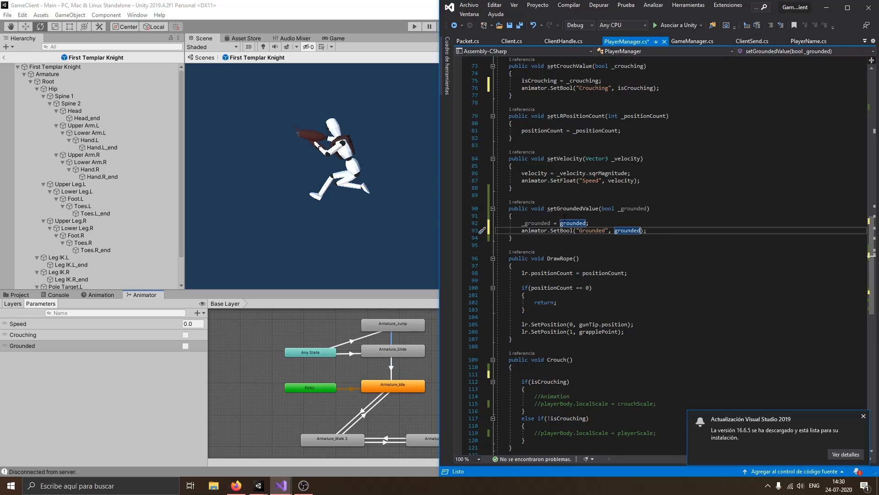
type("gr")
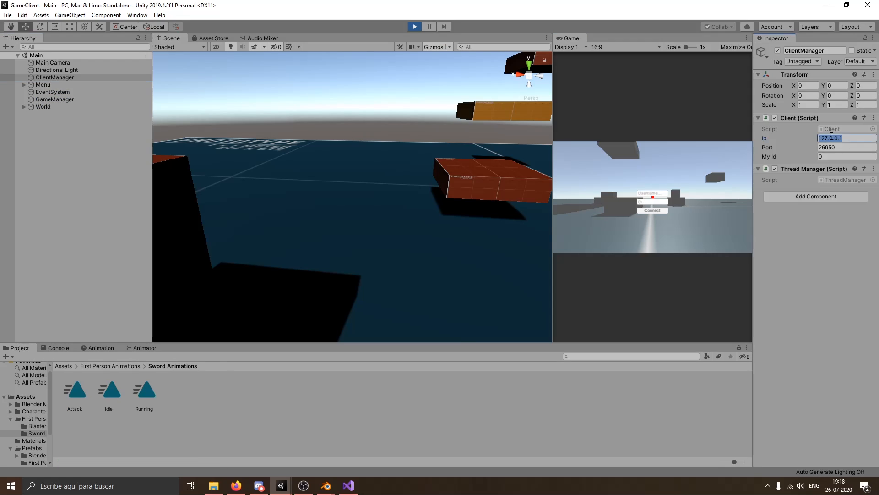
Select the Slide Model and show its Slide Exit clip with position and scale keyframes
left_click(652, 211)
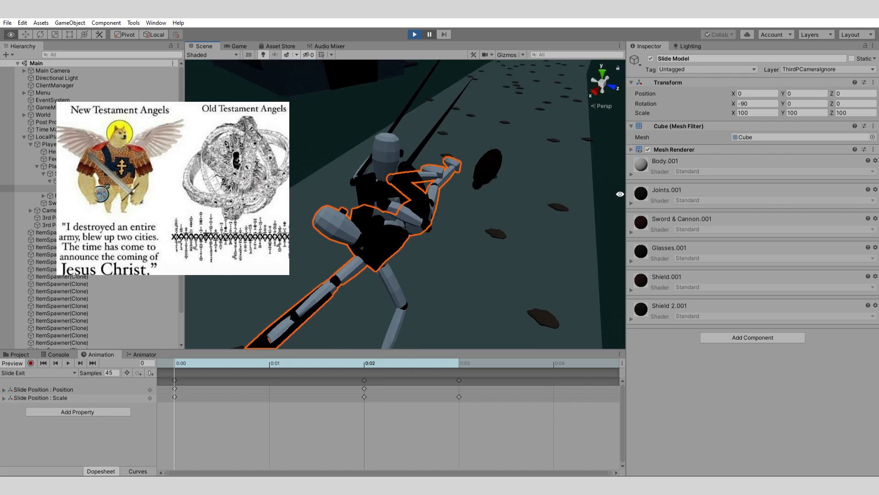
left_click(239, 46)
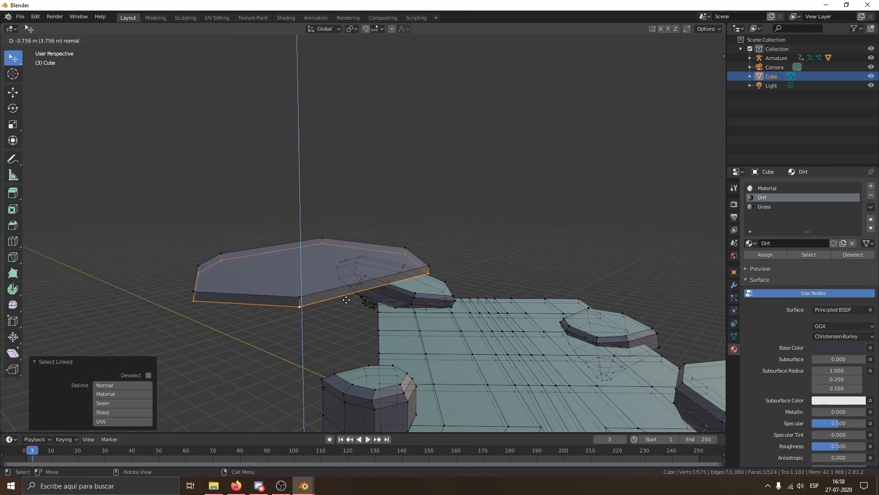
Confirm moving the selected octagonal platform faces about 3.76 m along their normal
key("s")
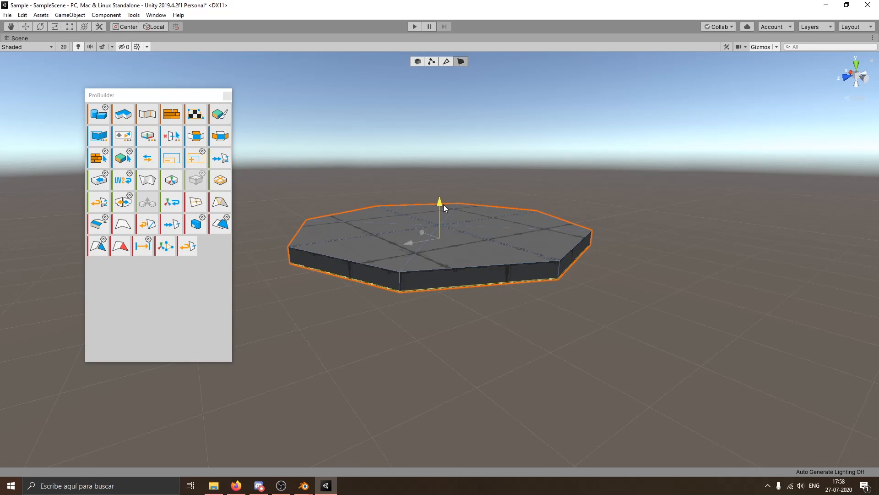
Start a new ProBuilder shape for the octagonal slab platform in the sample scene
left_click(414, 26)
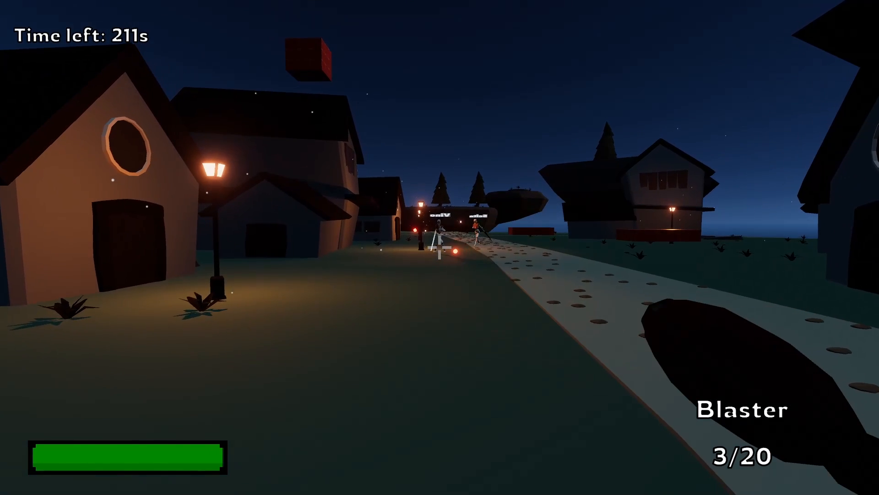
Fire four blaster shots at the distant knights and the one on the floating rock
left_click(439, 252)
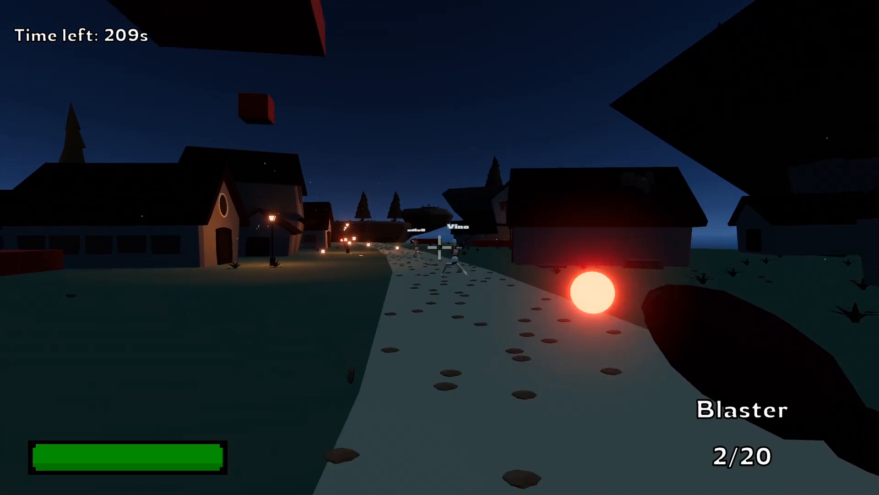
left_click(442, 253)
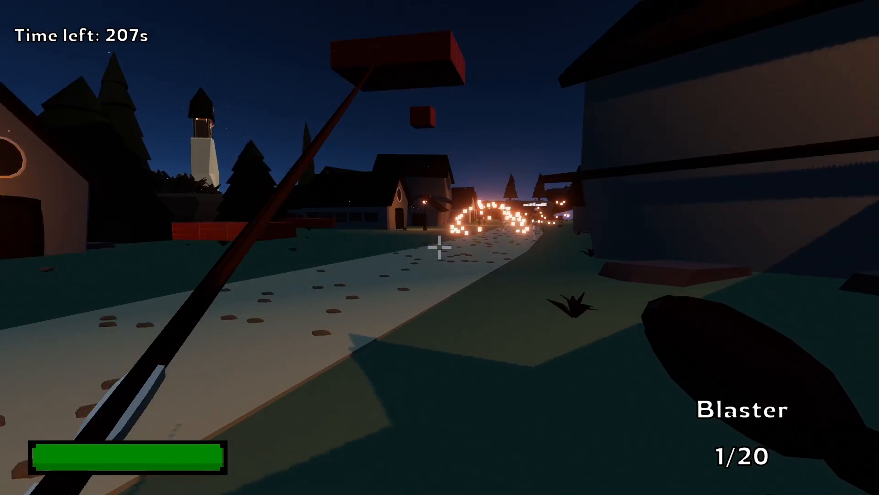
left_click(440, 254)
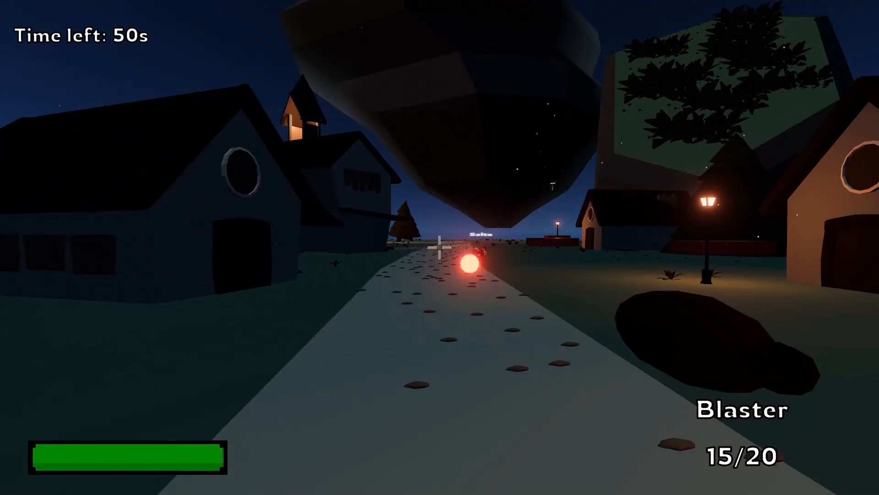
left_click(439, 249)
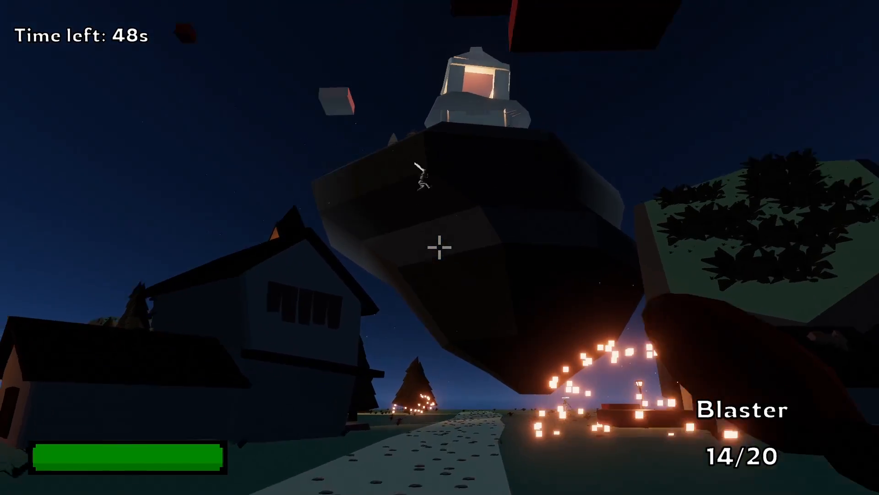